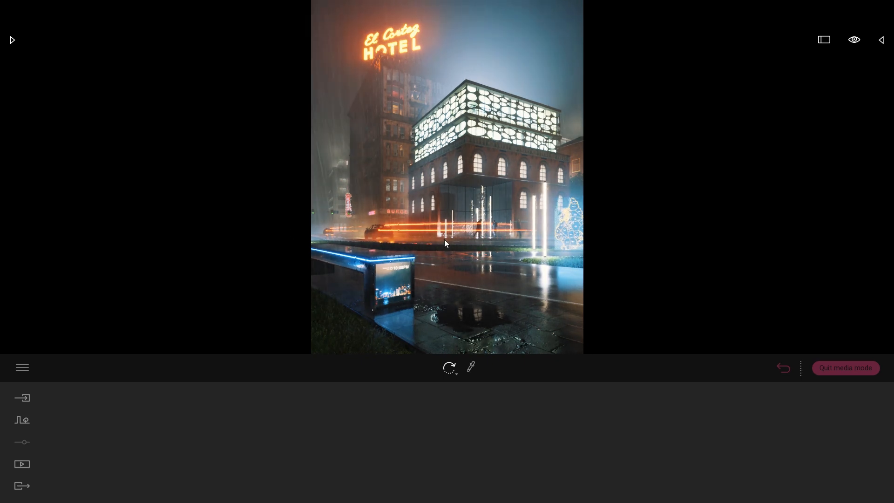
# - Show the saved Media images of the hotel night scene and pick the FinalWide view
pyautogui.click(783, 368)
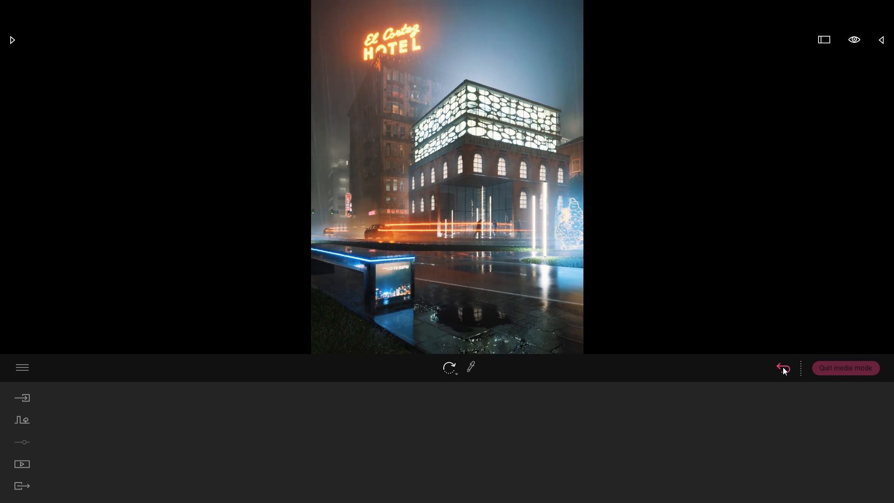
pyautogui.click(21, 464)
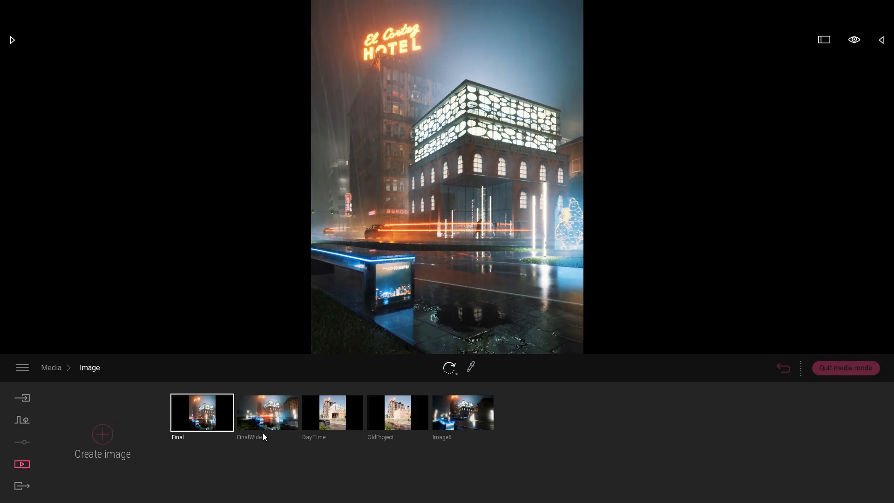
pyautogui.click(268, 413)
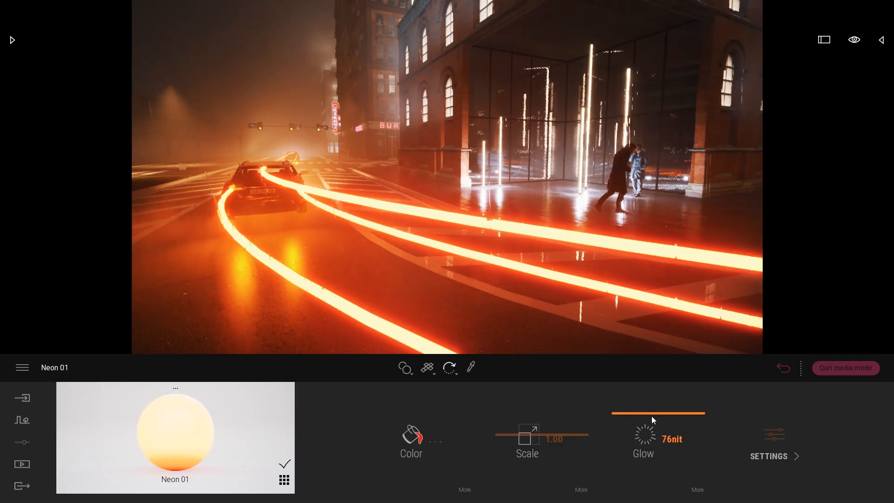
# - Drag the Neon 01 material's Glow slider, settling the light streaks at 99 nits
pyautogui.moveTo(657, 411); pyautogui.dragTo(658, 474)
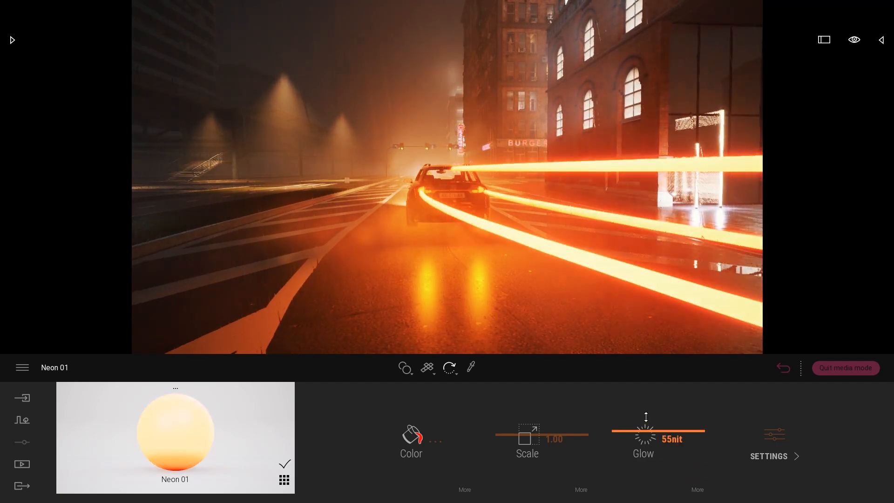
pyautogui.moveTo(646, 433); pyautogui.dragTo(647, 400)
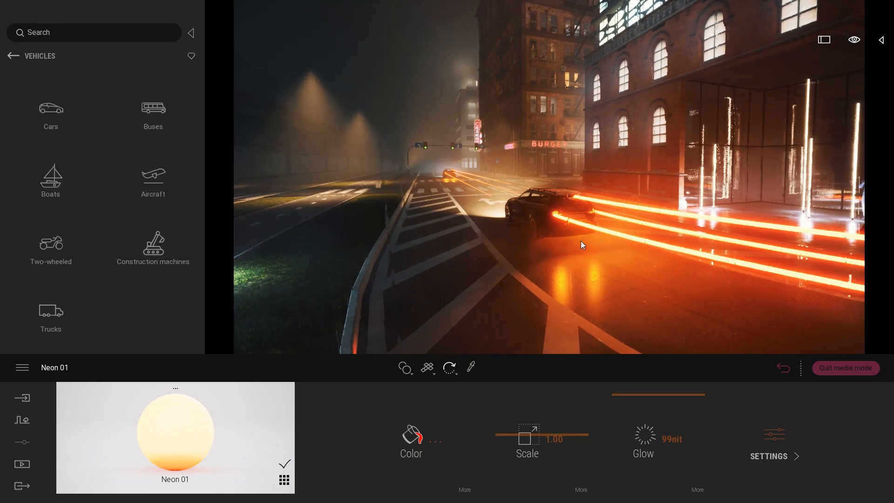
# - Place the Break 01 car from Vehicles > Cars onto the street with a custom path
pyautogui.click(51, 113)
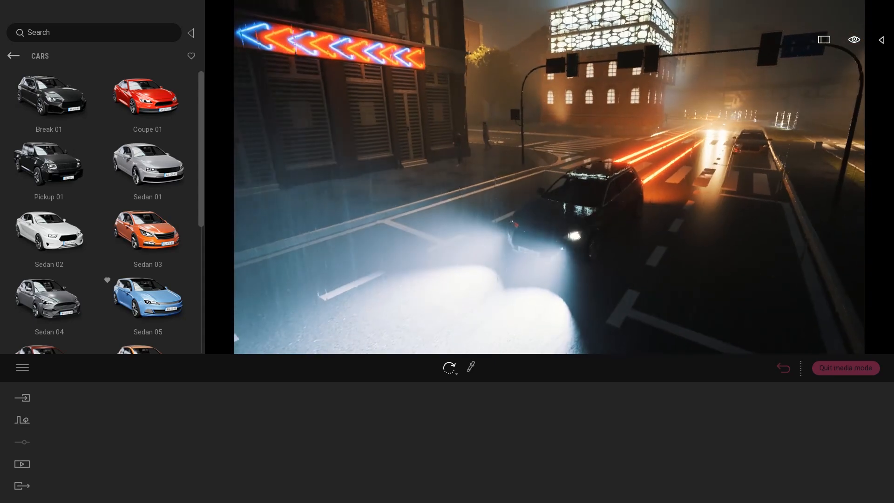
pyautogui.click(49, 96)
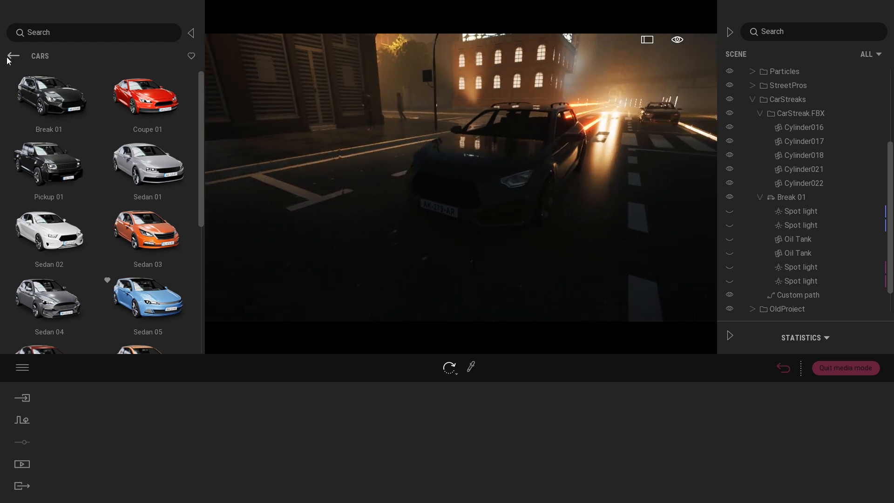
# - Add an Oil Tank primitive from Objects > Primitives and fit it over the car's headlight
pyautogui.click(13, 55)
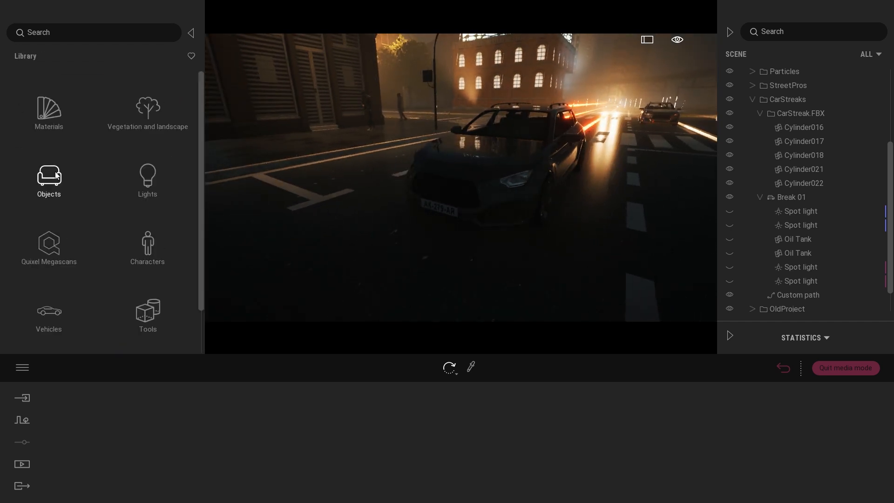
pyautogui.click(49, 182)
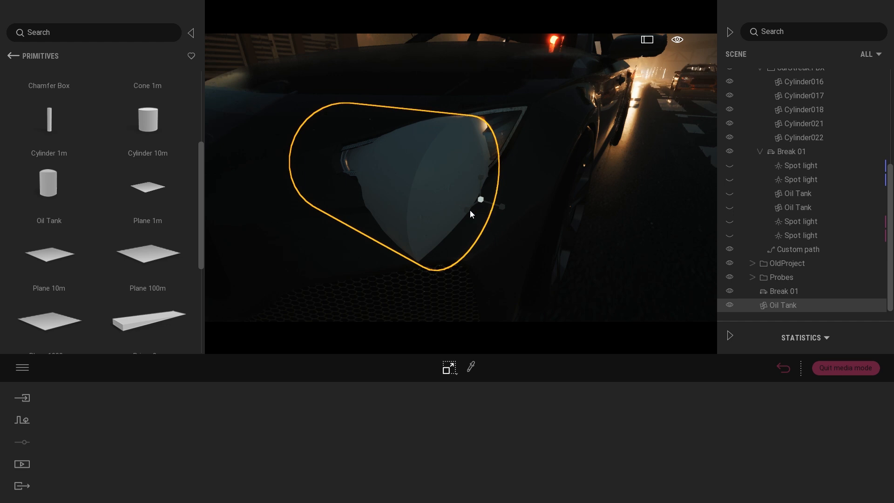
pyautogui.moveTo(481, 199); pyautogui.dragTo(481, 178)
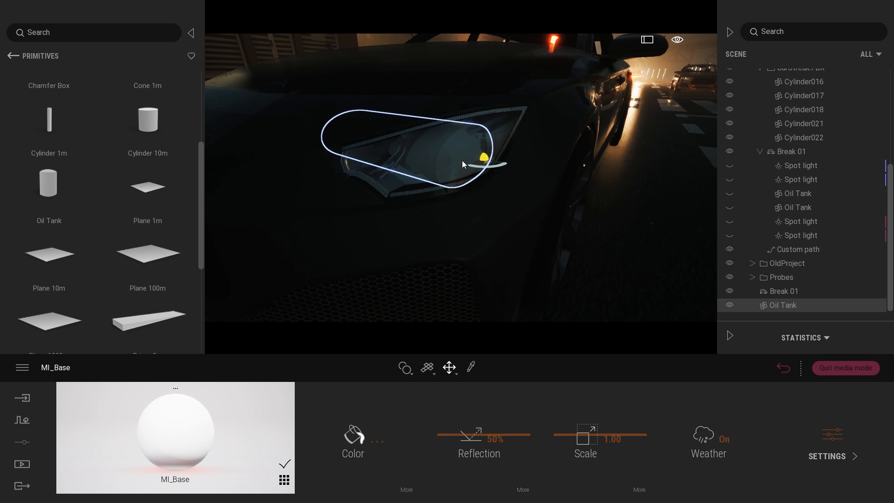
# - Raise the headlight Oil Tank's MI_Base material Glow to 15 nits so it shines white
pyautogui.click(826, 455)
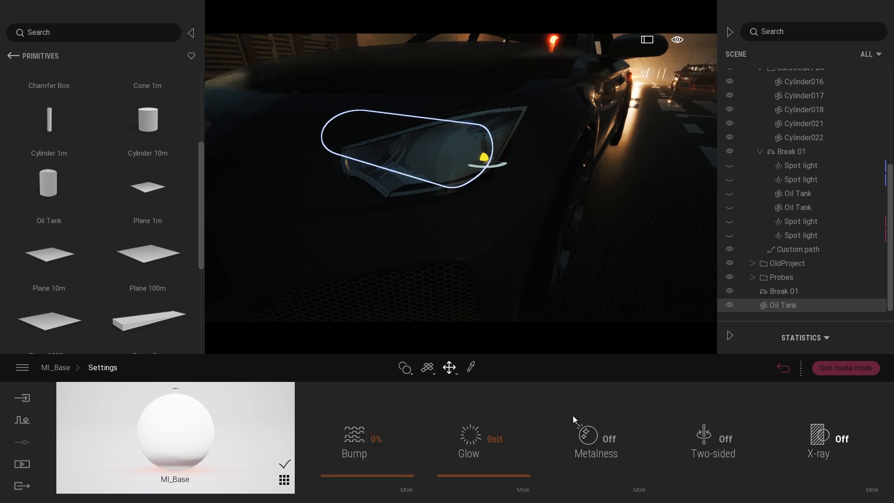
pyautogui.click(467, 439)
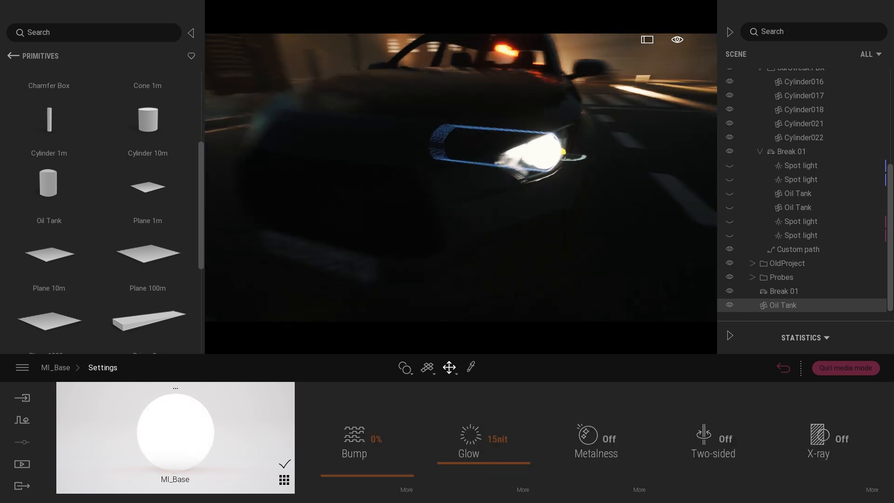
pyautogui.click(449, 367)
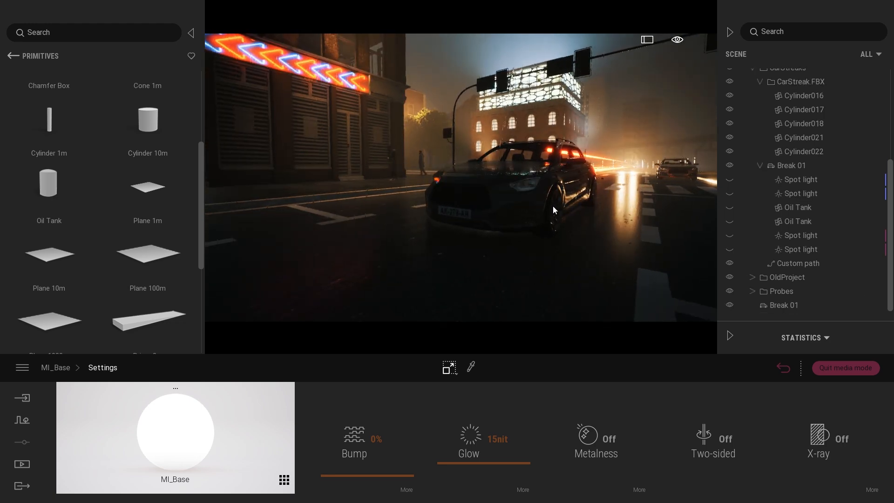
# - Make the Break 01 car's Spot light entries visible so both headlamp beams light the road
pyautogui.click(798, 207)
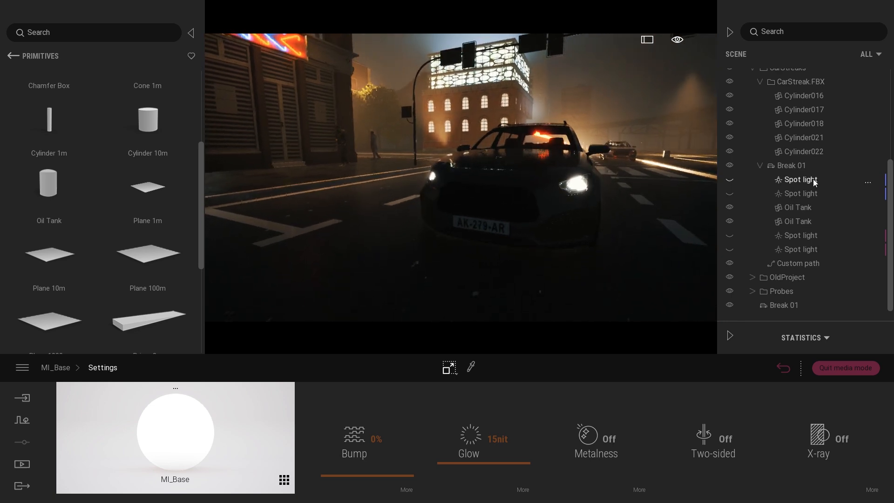
pyautogui.click(801, 179)
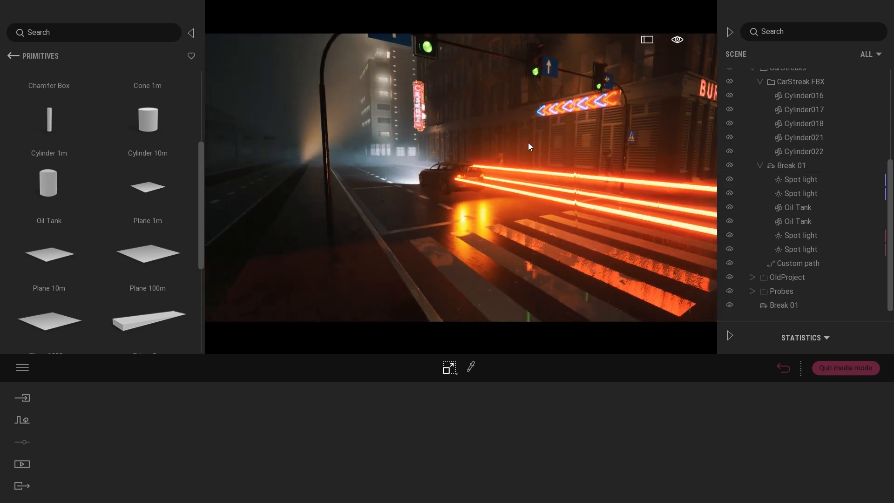
# - Select Break 01 and show its custom path panel with Animation, Speed and Follow settings
pyautogui.click(790, 166)
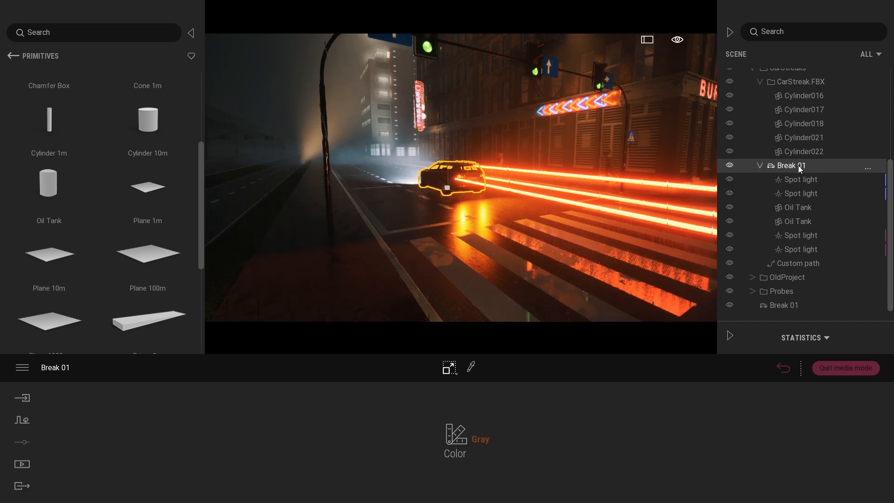
pyautogui.rightClick(791, 166)
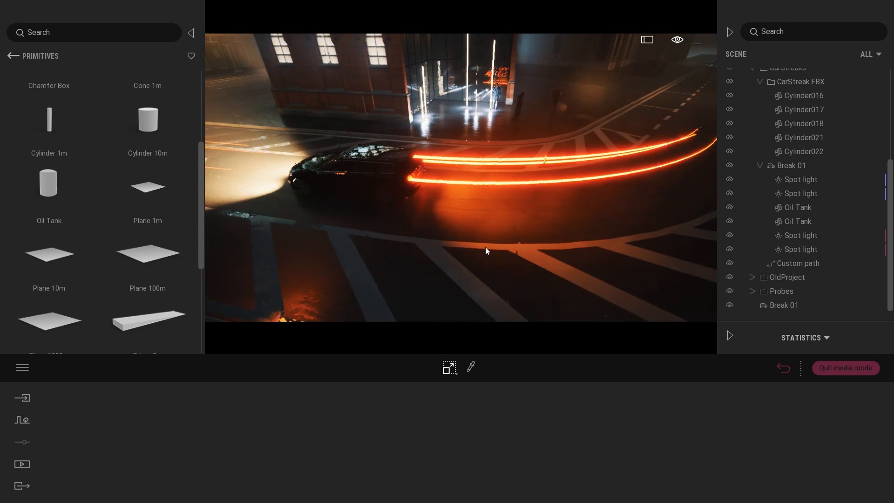
pyautogui.click(795, 263)
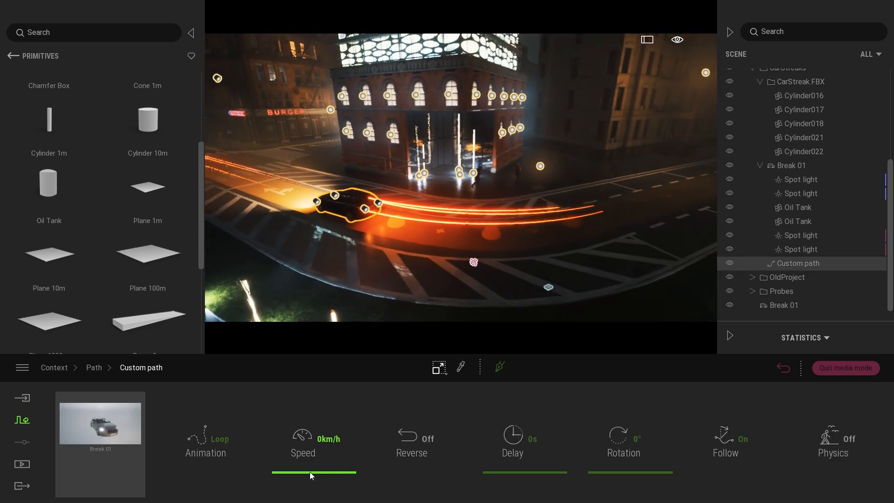